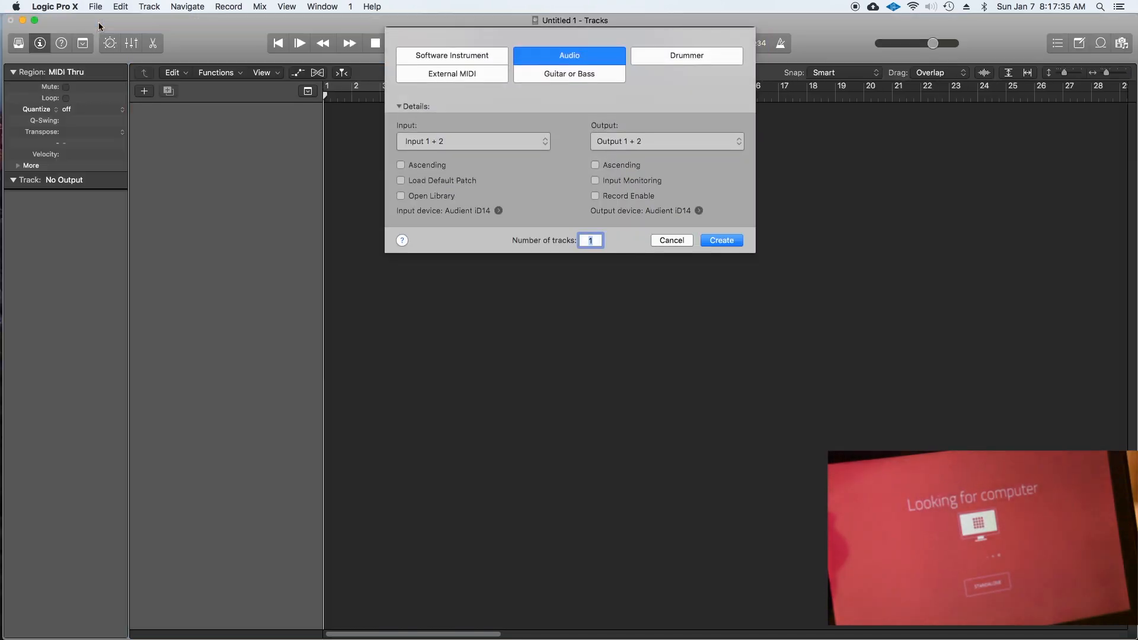
mouse_move(429, 48)
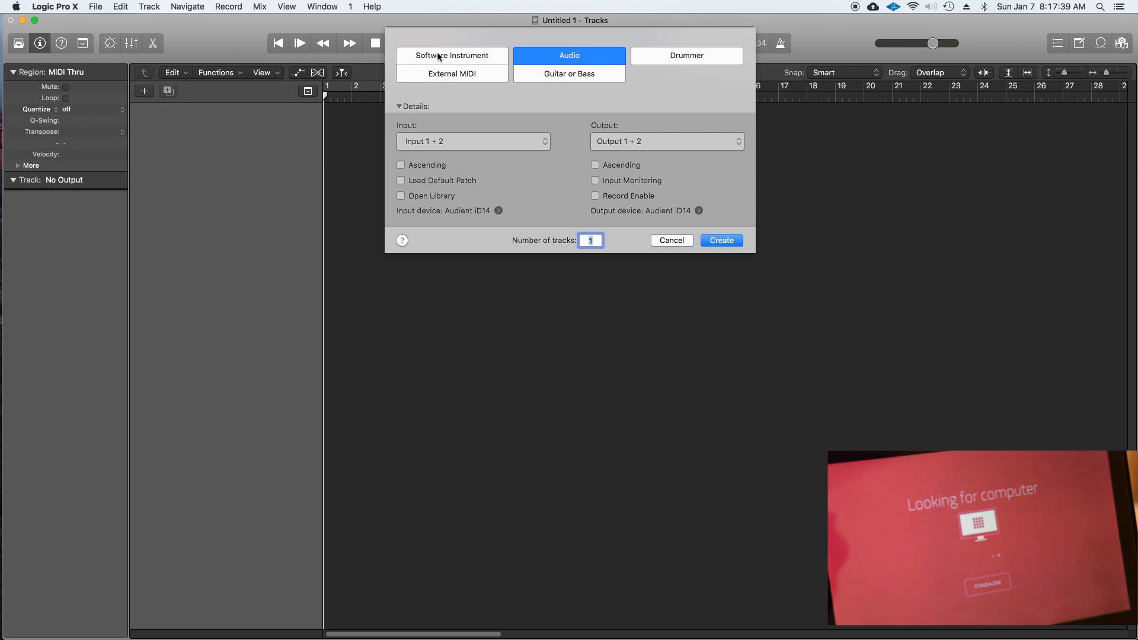
- Choose Software Instrument and load the Akai MPC stereo plugin as its instrument
left_click(451, 56)
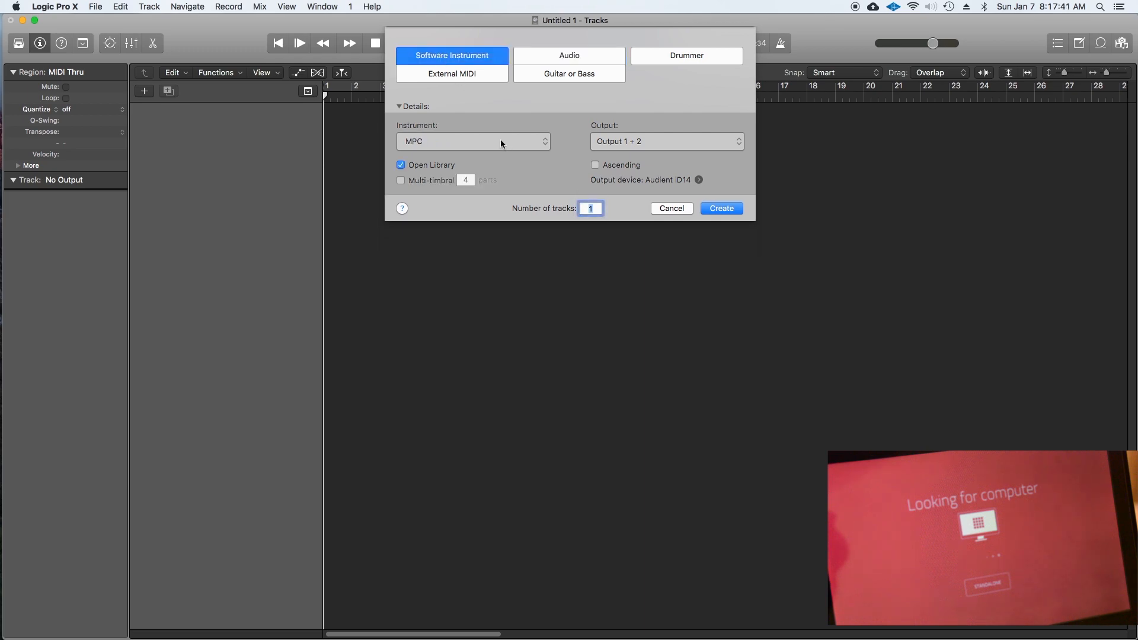
left_click(473, 141)
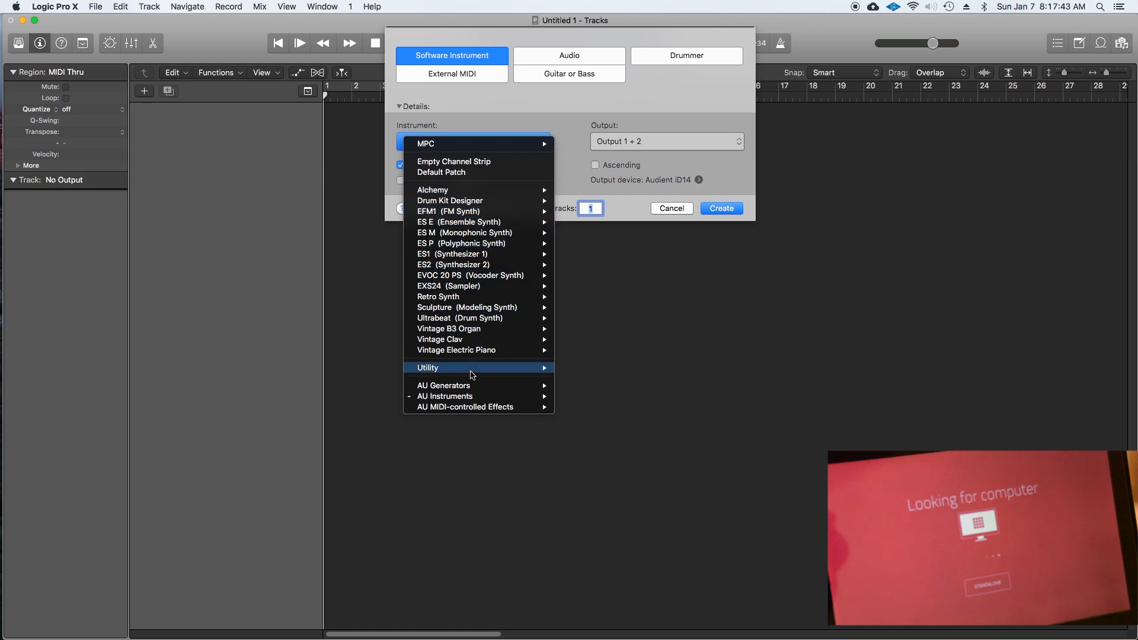
mouse_move(444, 396)
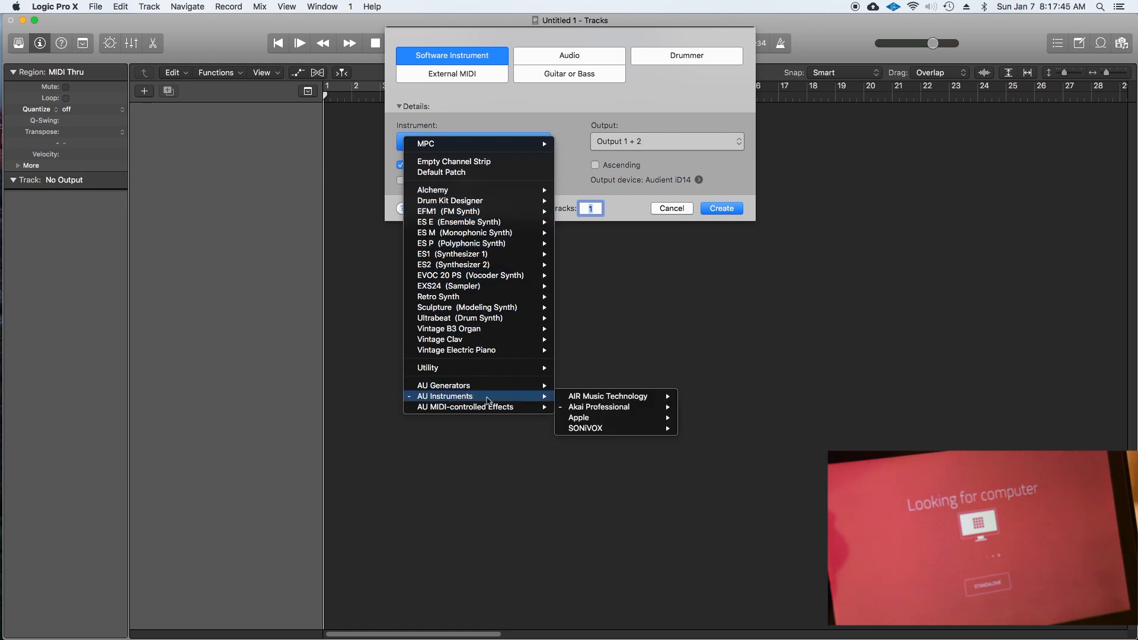
mouse_move(599, 406)
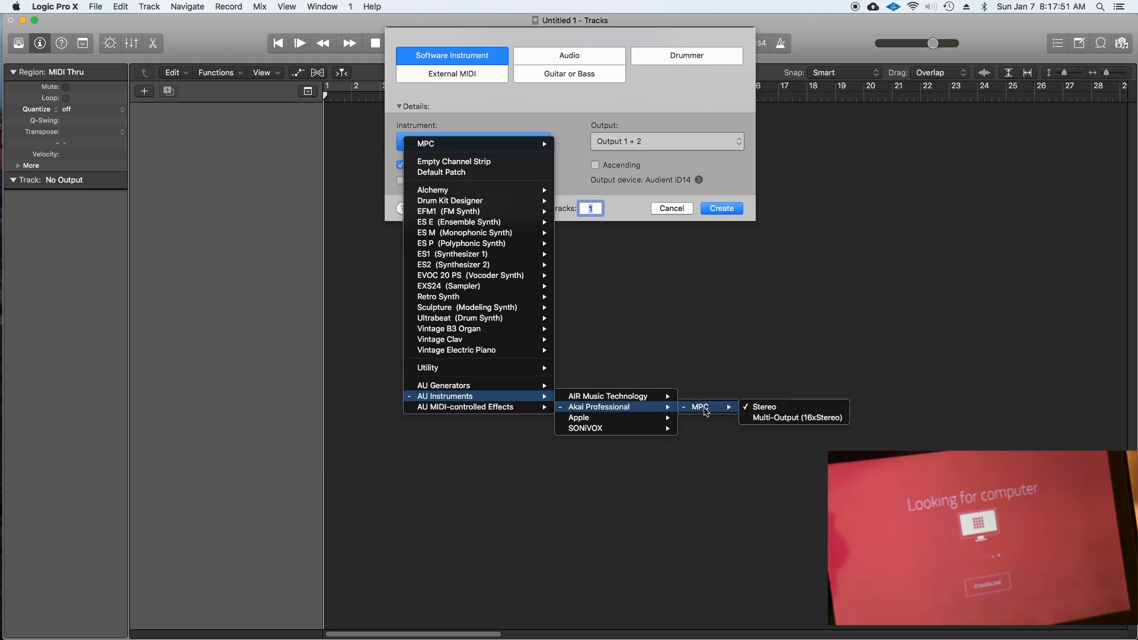
mouse_move(763, 407)
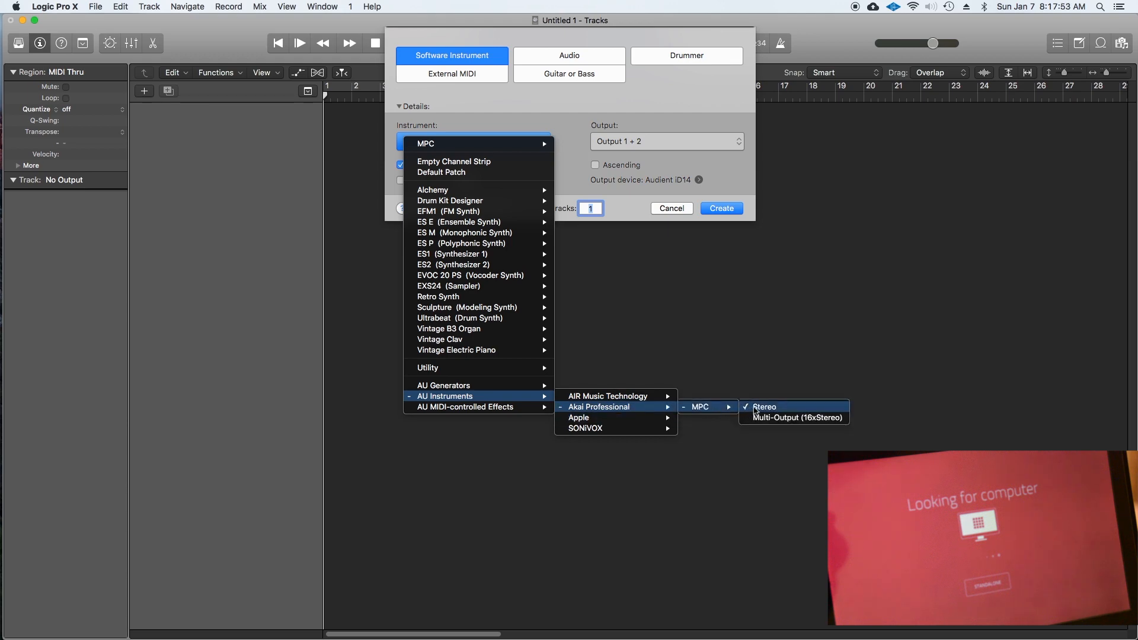
left_click(763, 407)
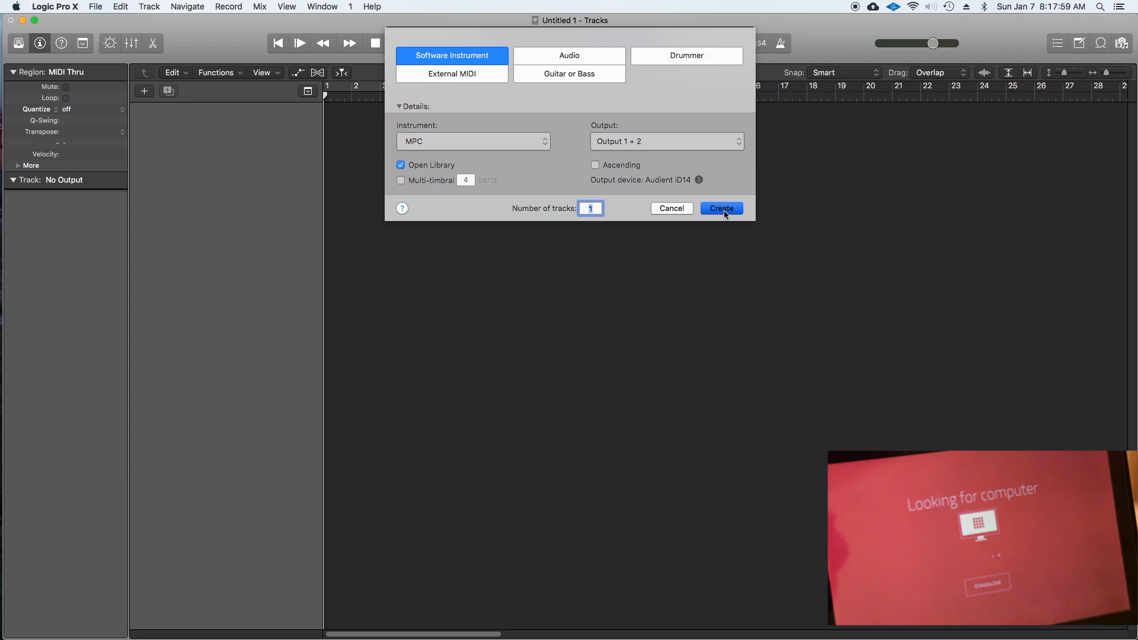
- Create the MPC instrument track and rename it 'MPC X'
left_click(720, 208)
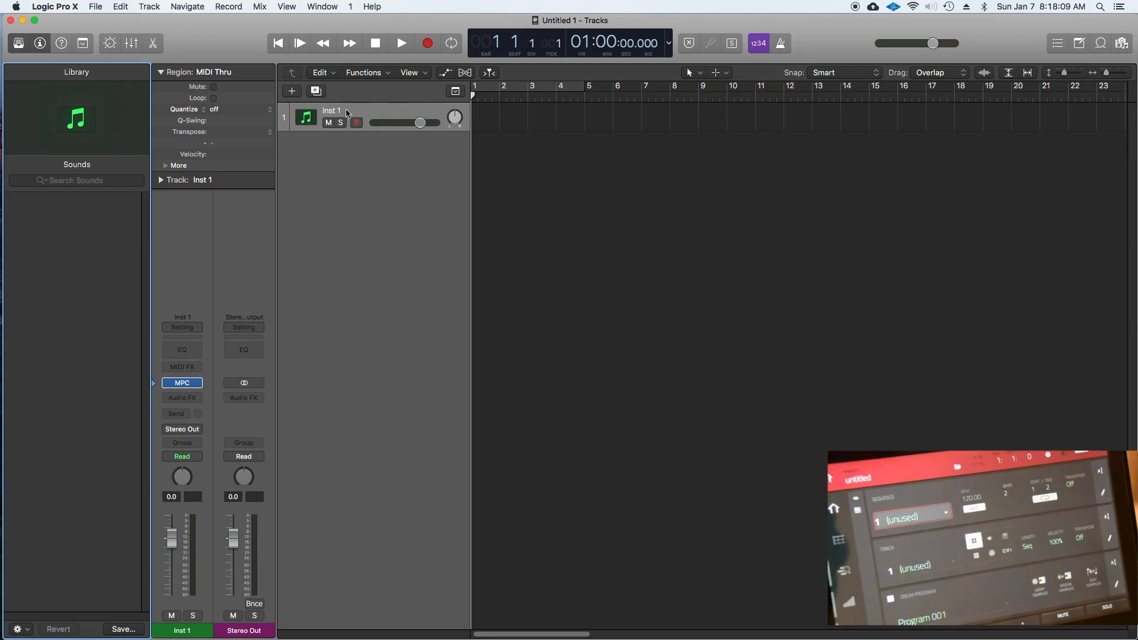
double_click(331, 109)
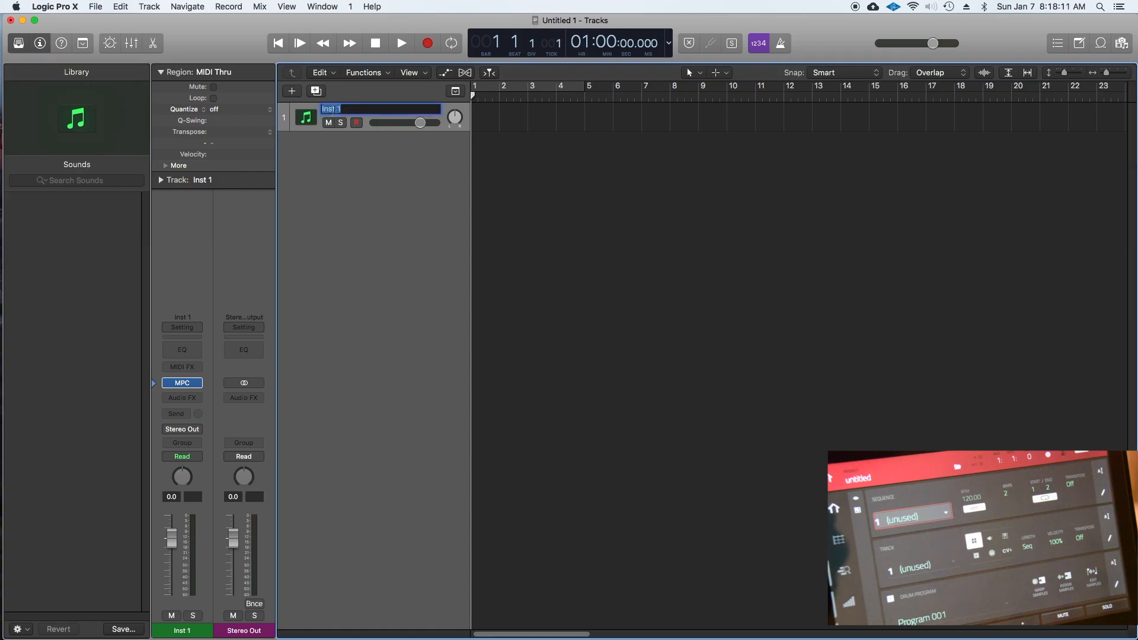
type("MPC X")
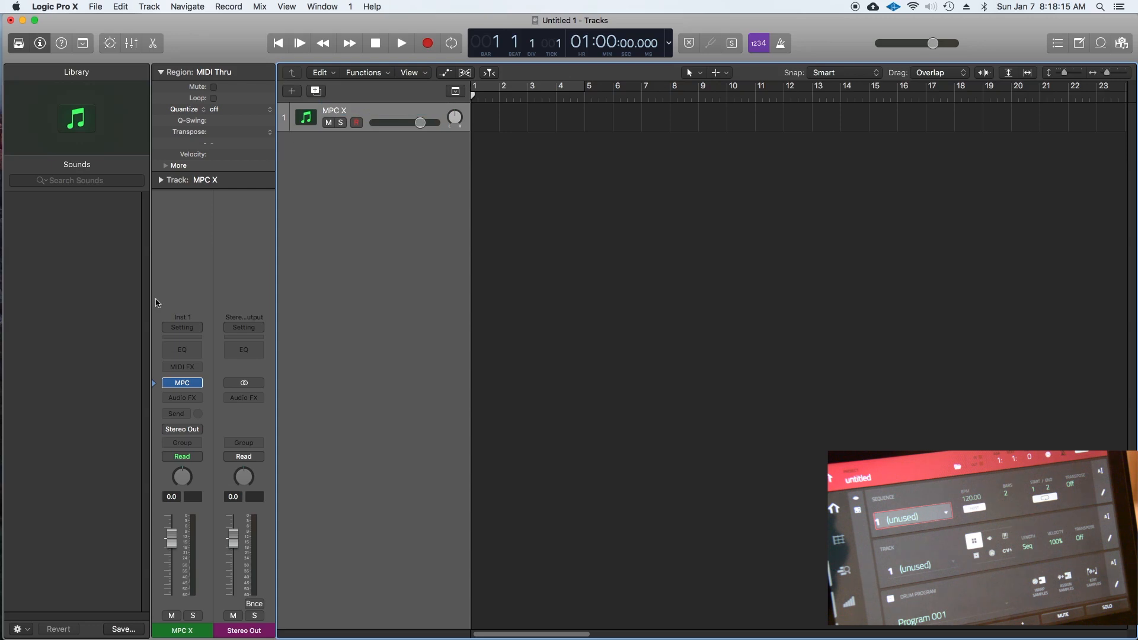
mouse_move(104, 401)
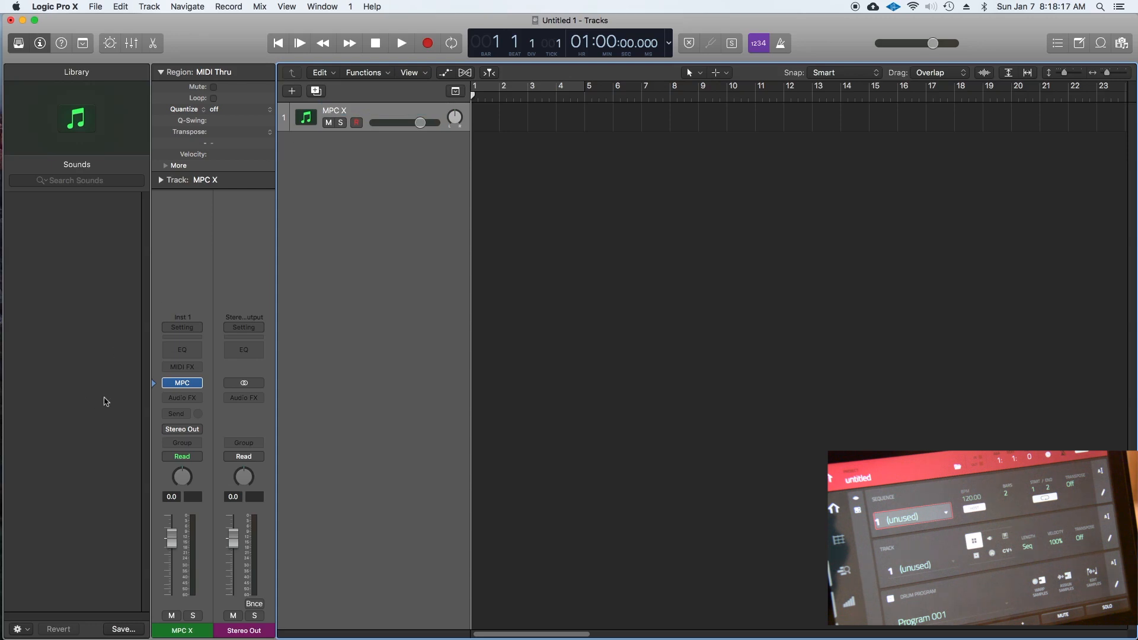
mouse_move(164, 451)
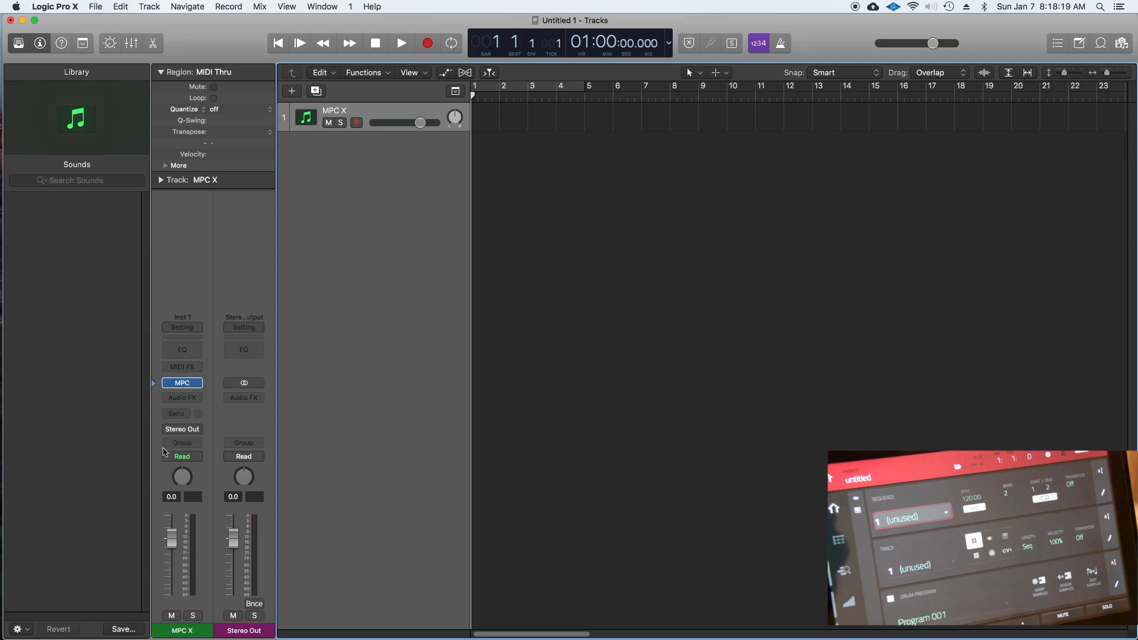
- Show the MPC X plugin window from the channel strip's insert slot
left_click(182, 383)
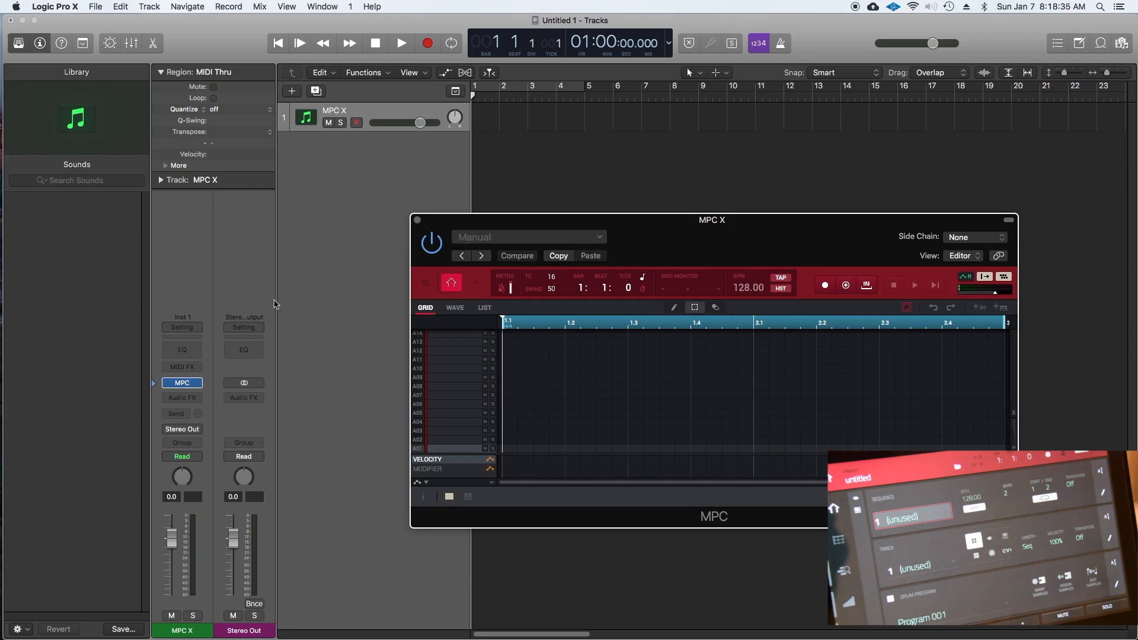
mouse_move(234, 69)
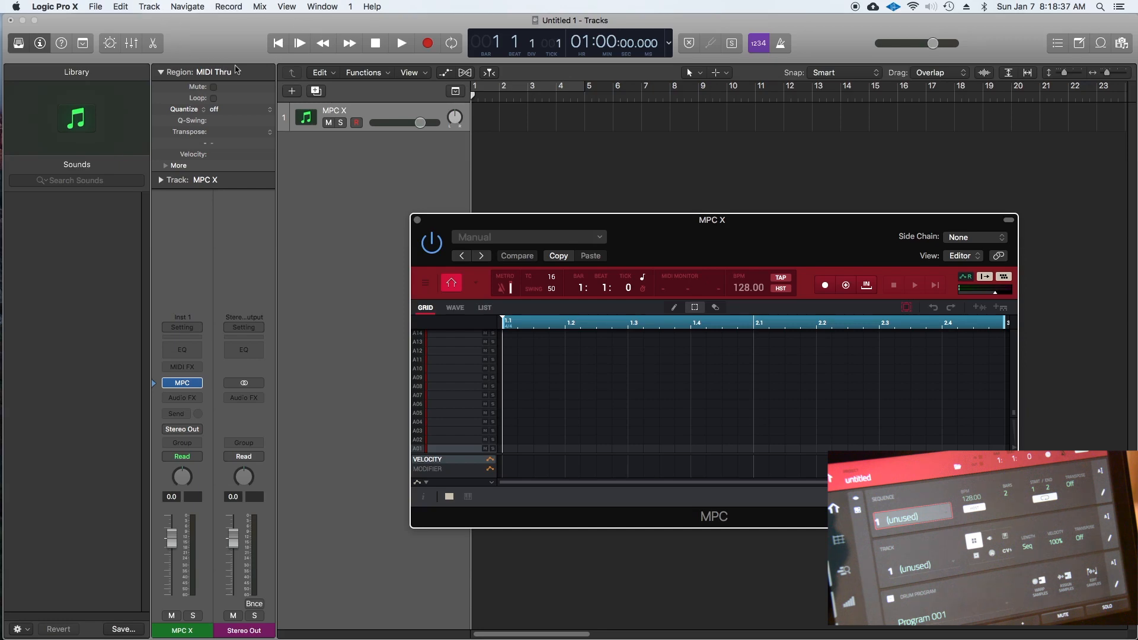
- Create a new audio track, Audio 1, with its input set to Bus 1
left_click(292, 90)
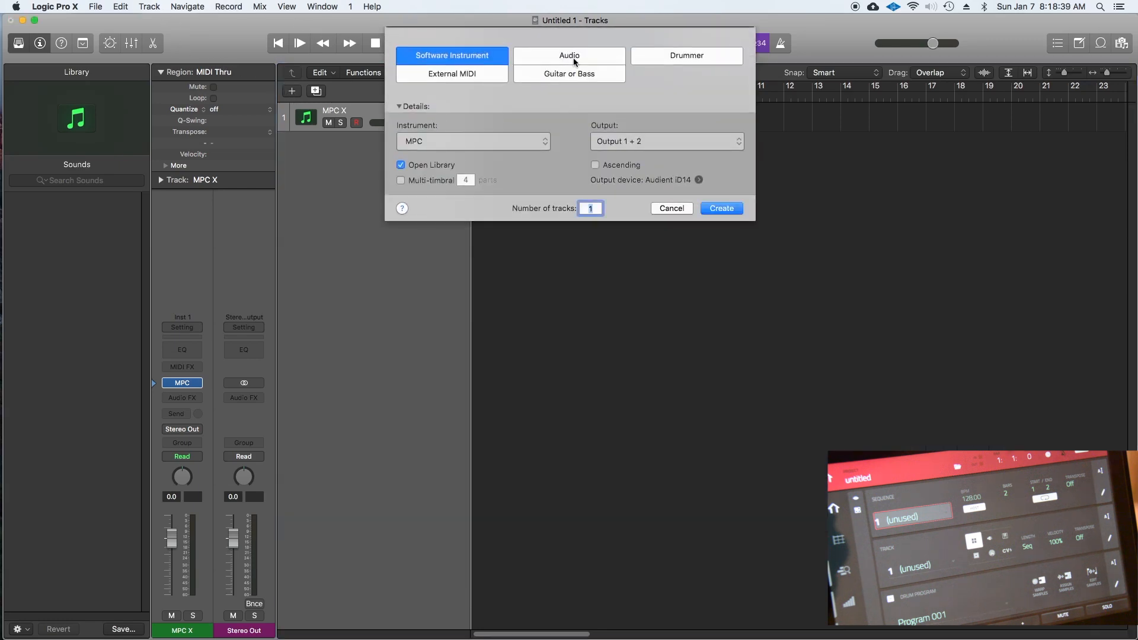
left_click(568, 56)
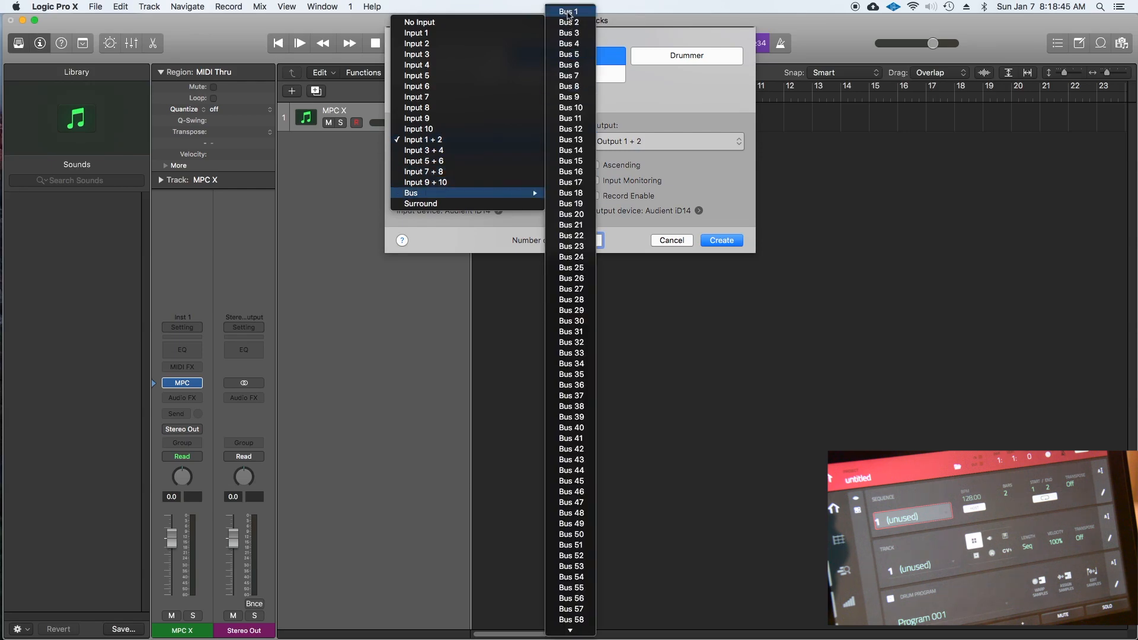
left_click(568, 11)
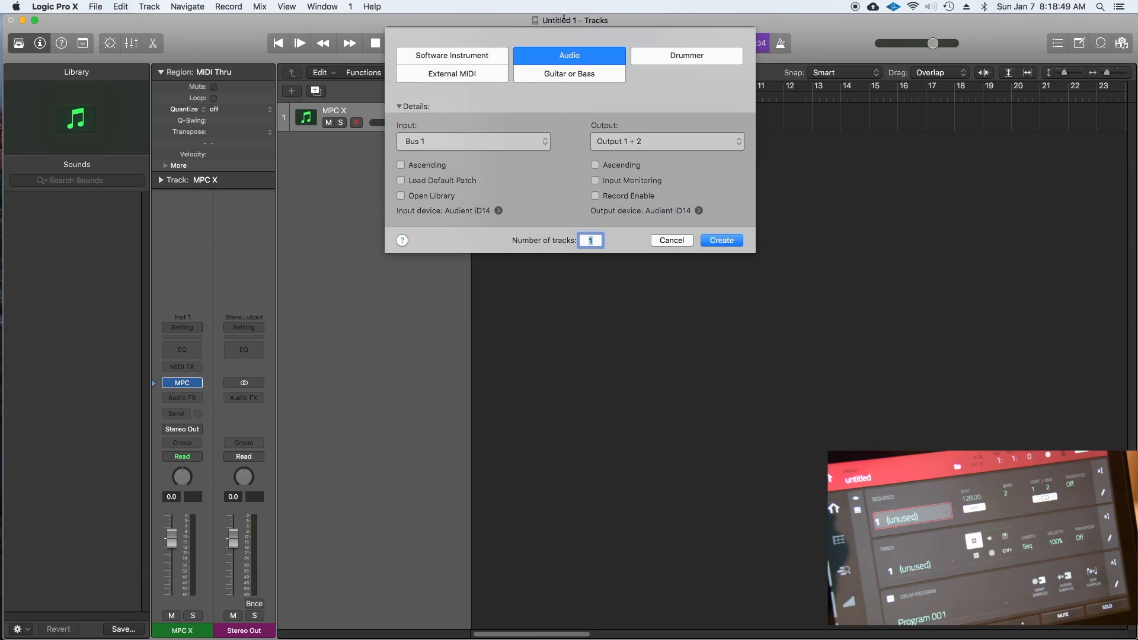
left_click(719, 240)
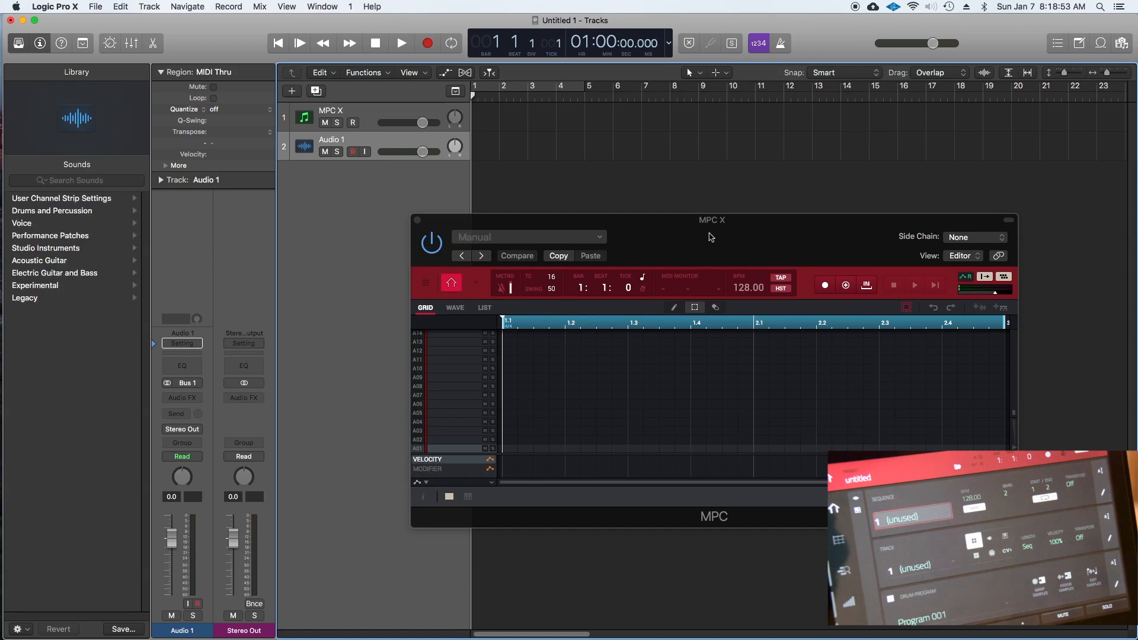
mouse_move(691, 242)
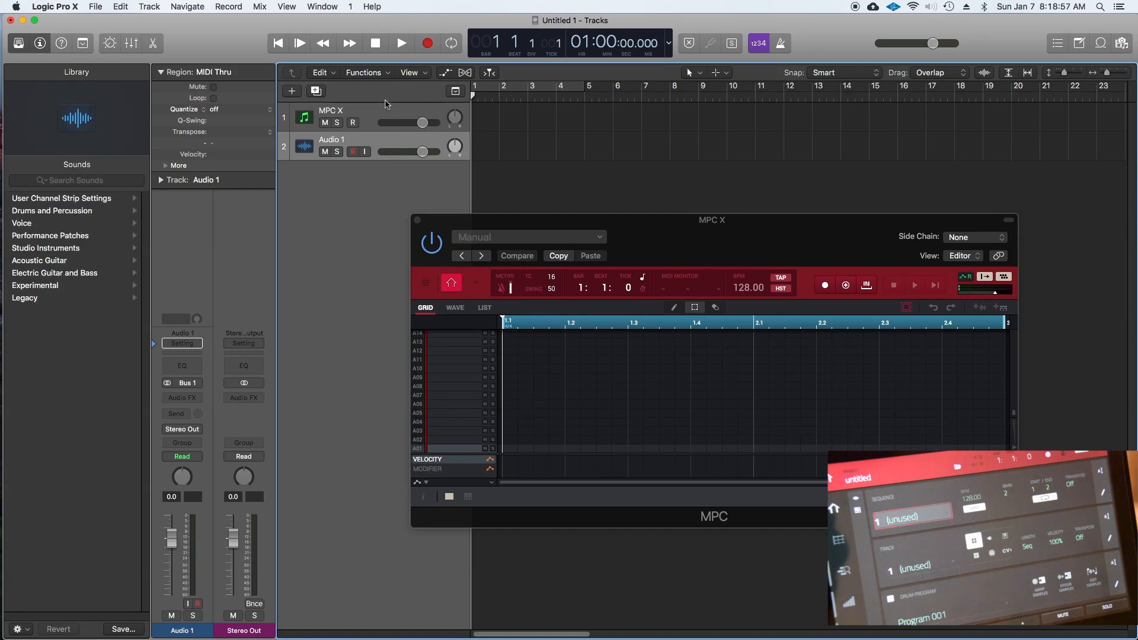
- Select the MPC X track and bring up its output routing choices
left_click(330, 116)
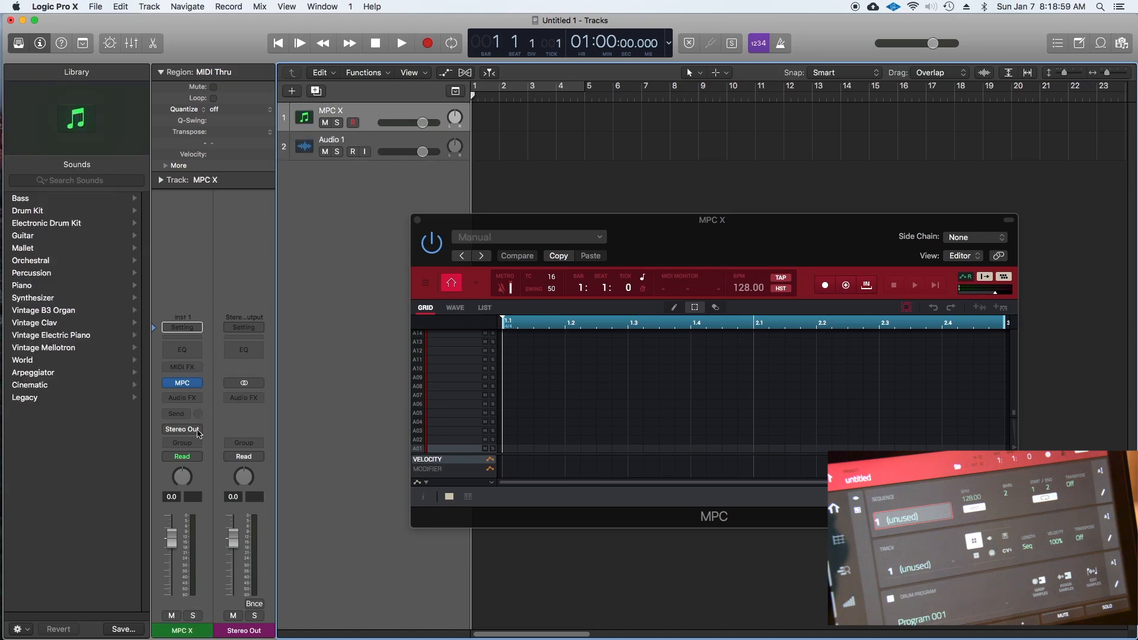
mouse_move(189, 434)
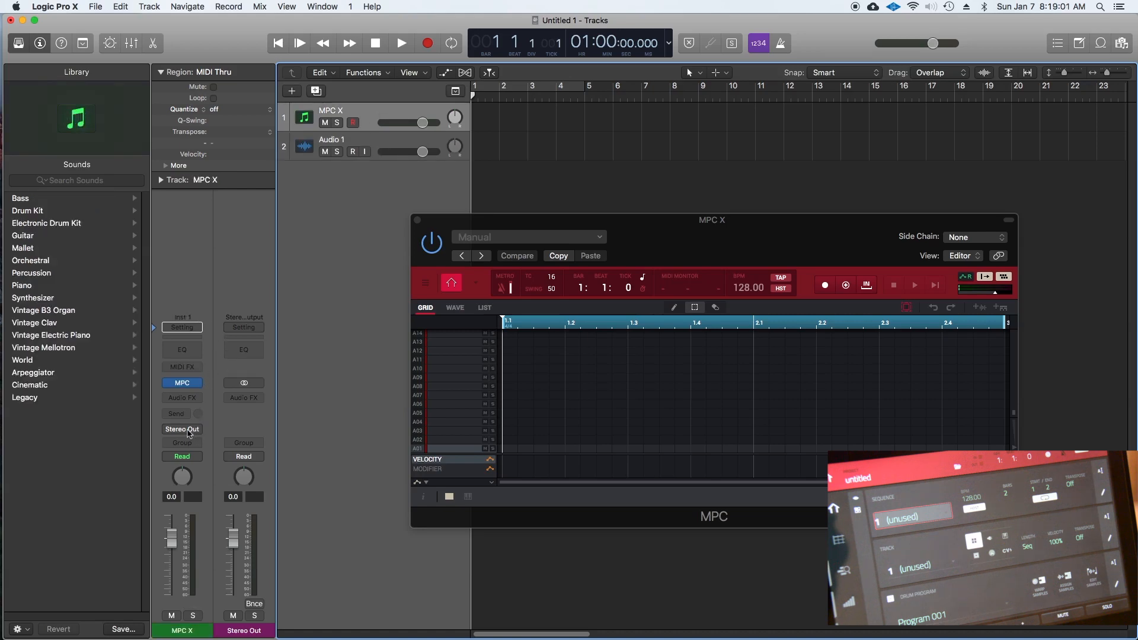
left_click(181, 429)
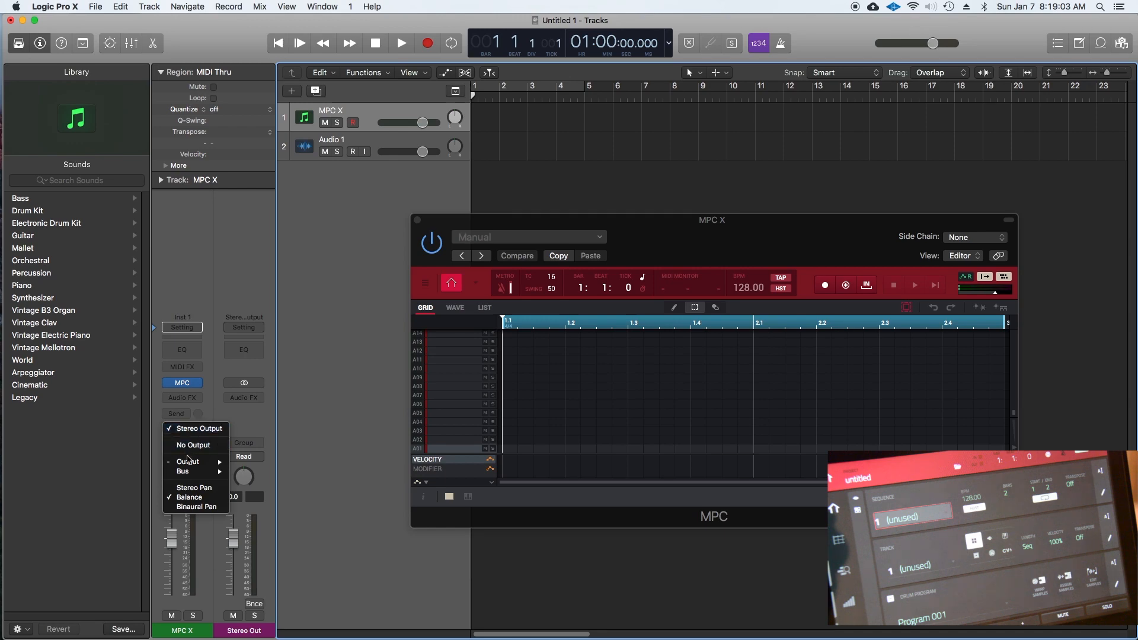
mouse_move(187, 461)
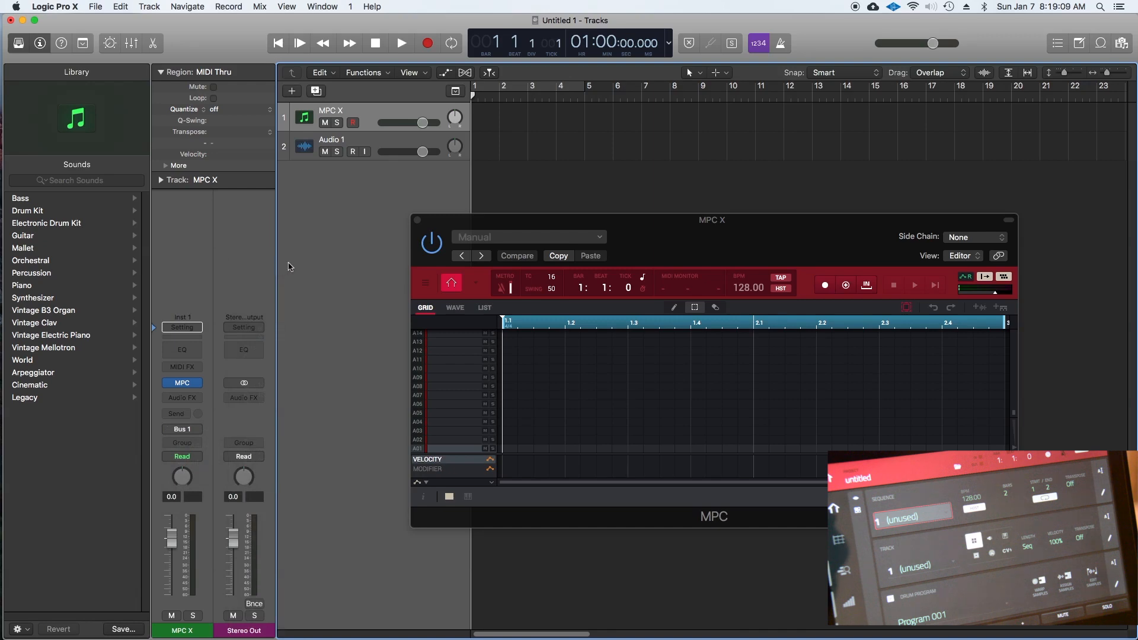
mouse_move(292, 263)
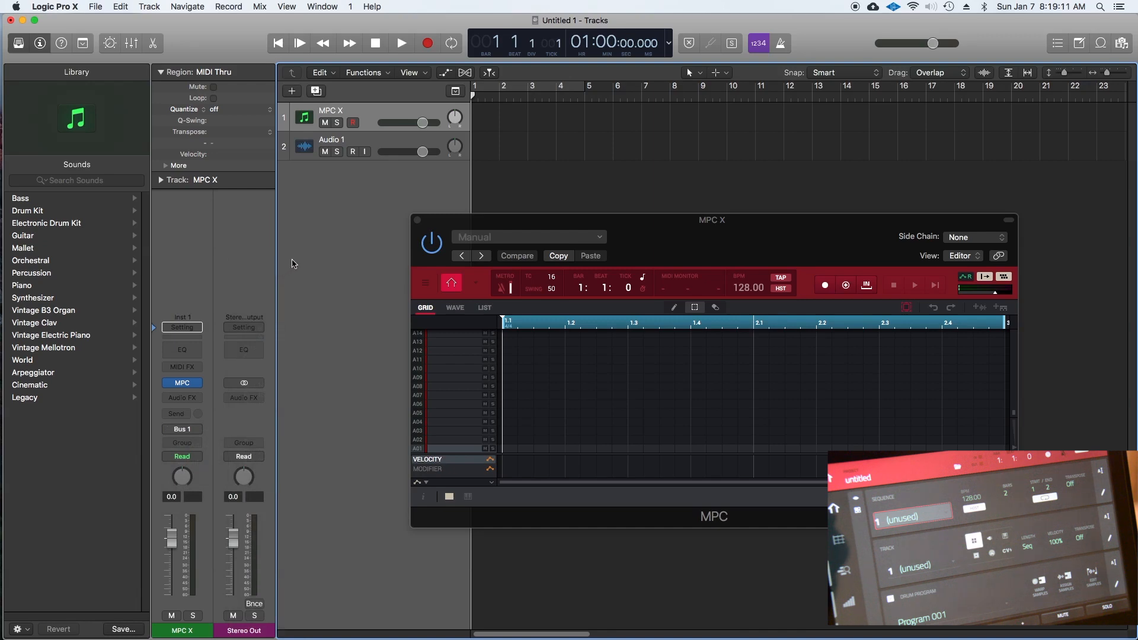
- Switch on input monitoring for the Audio 1 track
left_click(331, 140)
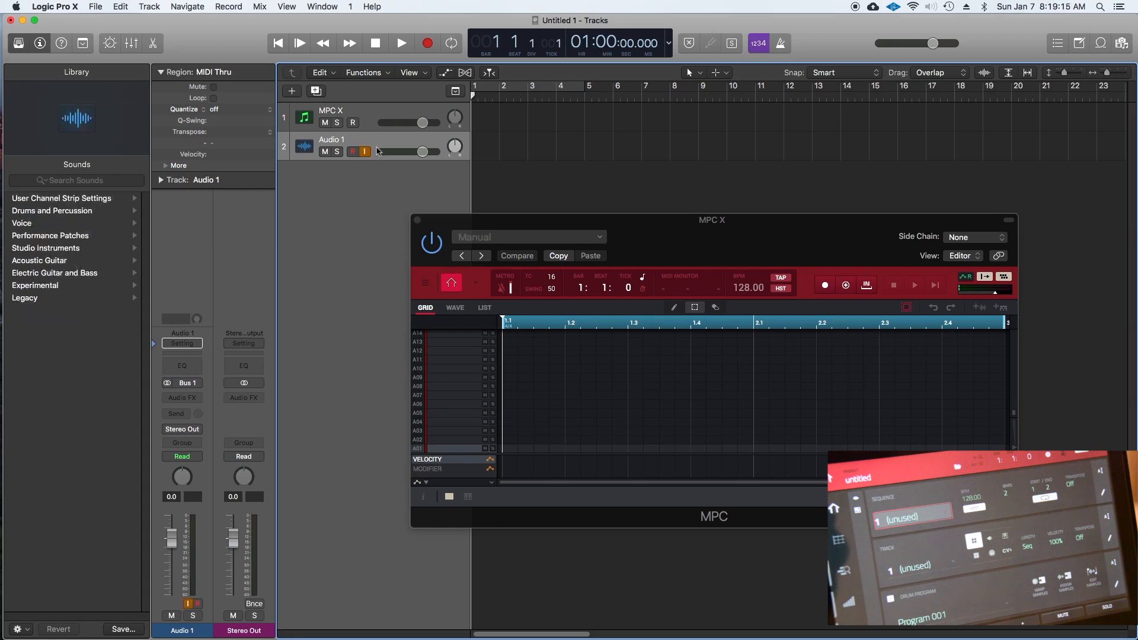
mouse_move(406, 152)
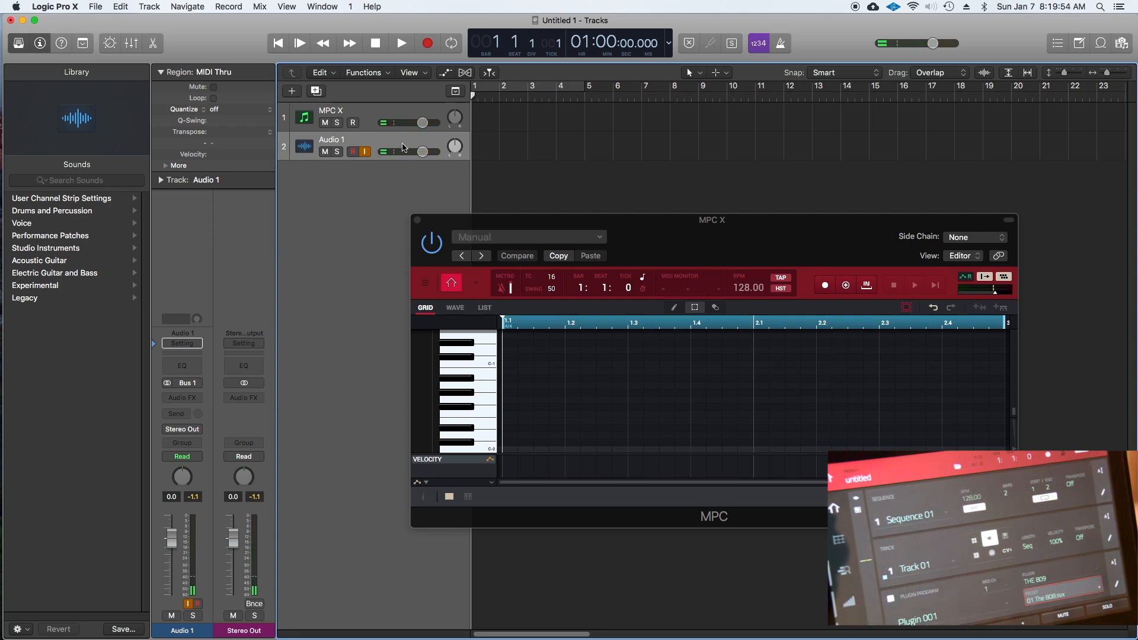
- Record the bussed MPC audio onto Audio 1 using the control bar's record and transport buttons
left_click(428, 42)
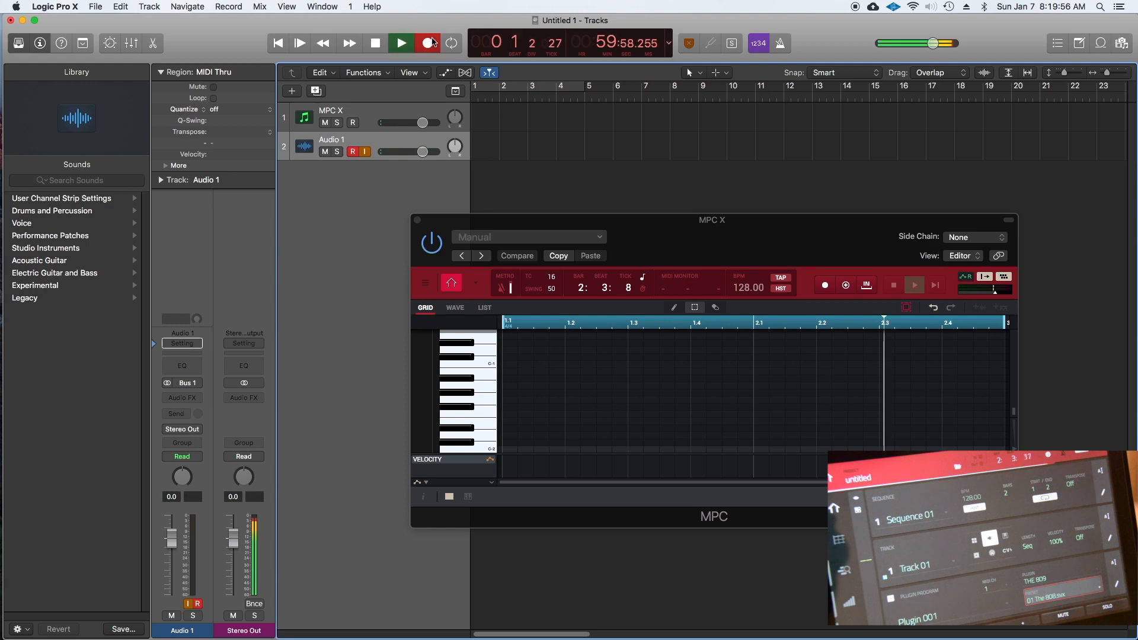
left_click(400, 42)
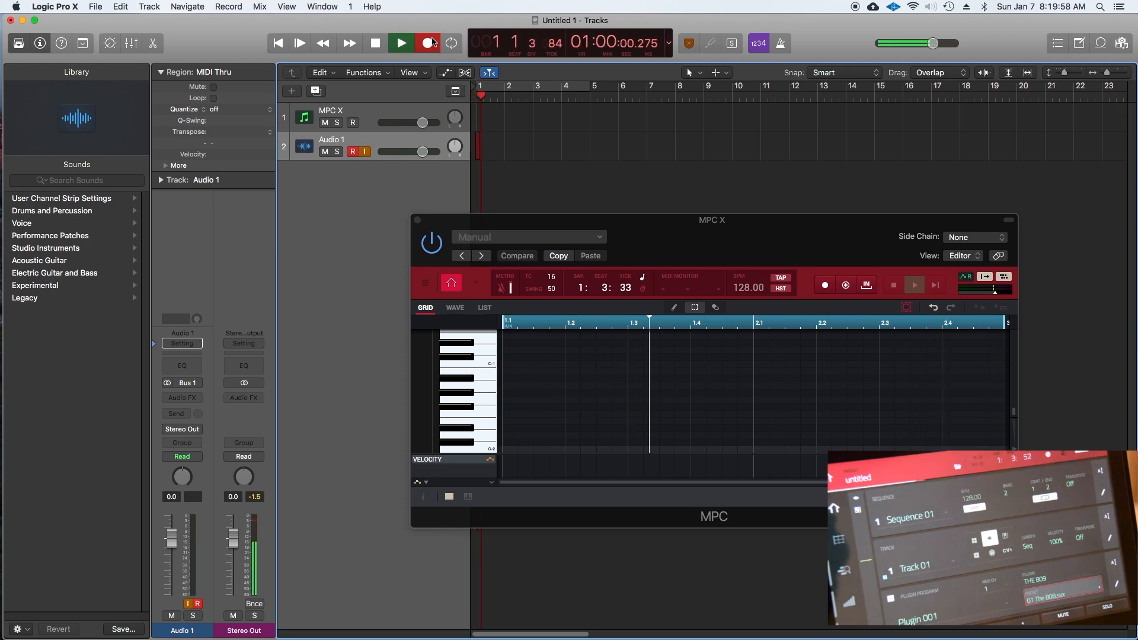
left_click(427, 43)
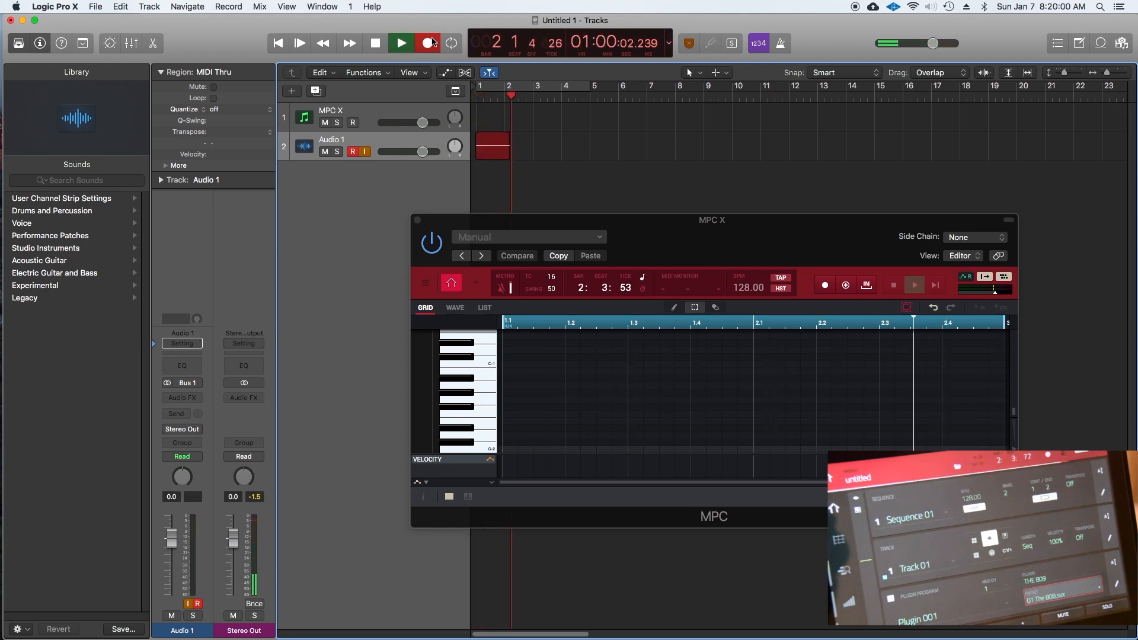
left_click(399, 42)
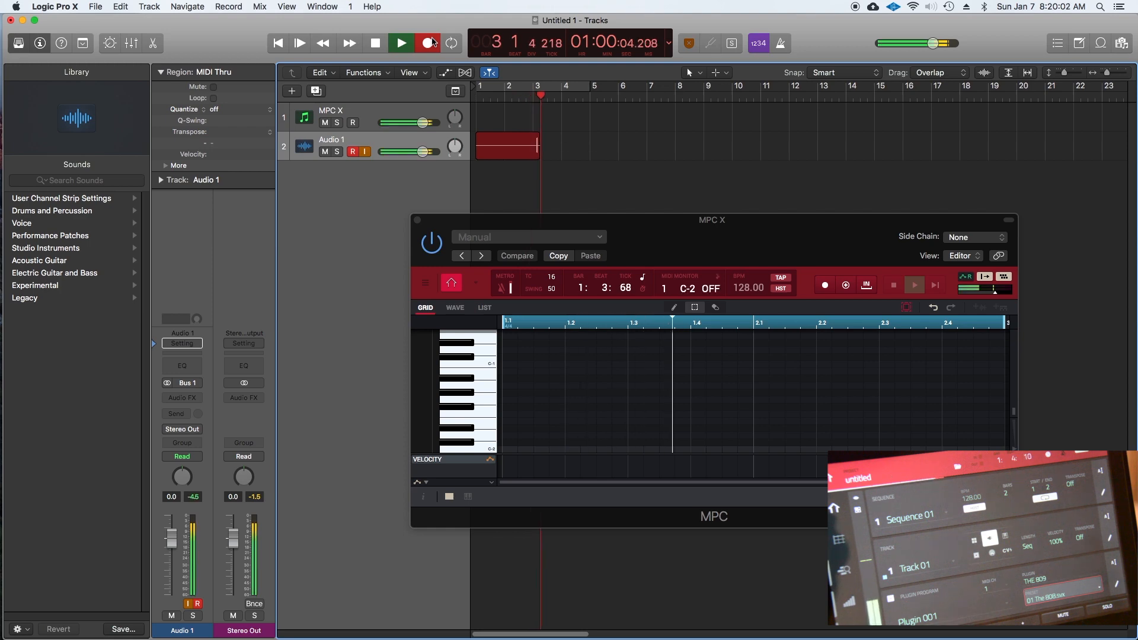
left_click(399, 43)
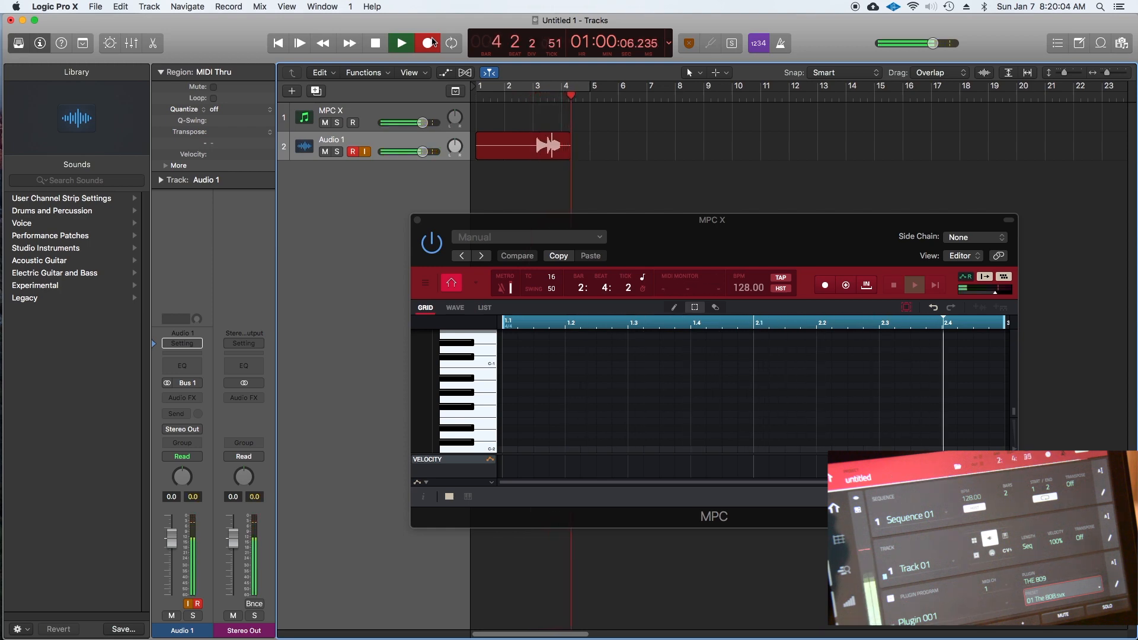